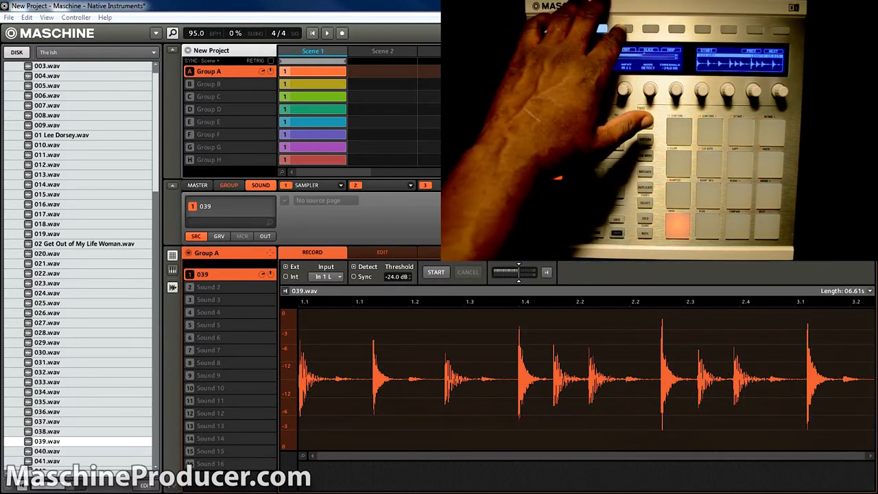
Load 039.wav onto Sound slot 1 of Group A with its waveform on the Sampling page.
click(381, 253)
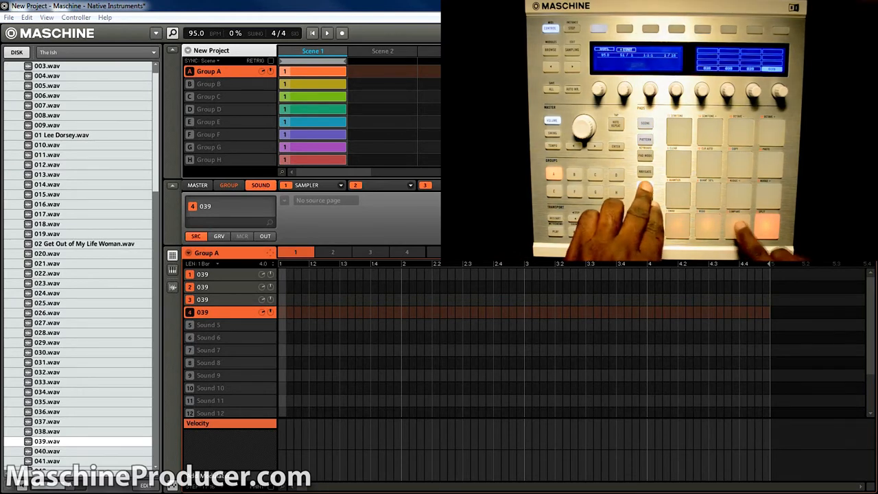
Duplicate Sound 1 so pads 2–4 of Group A each hold 039.wav.
click(208, 83)
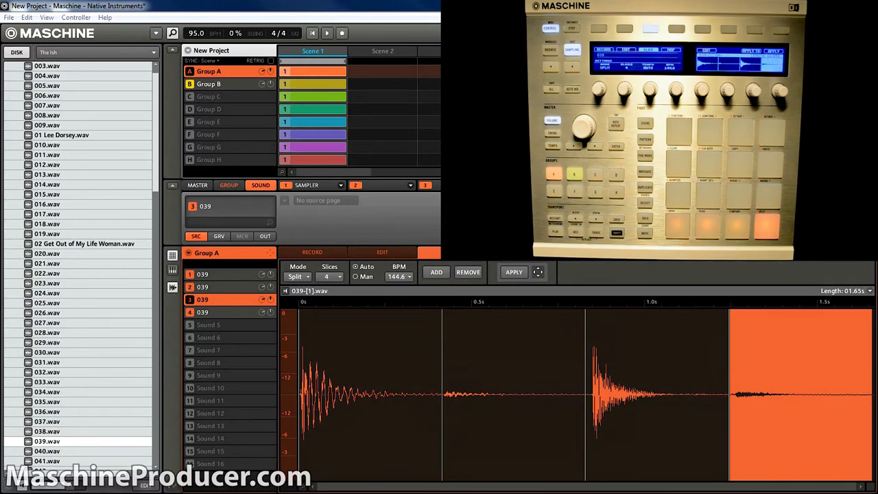
Split Sound 3's 039 sample into 4 slices and bring up its Sampler Voice Settings.
click(513, 272)
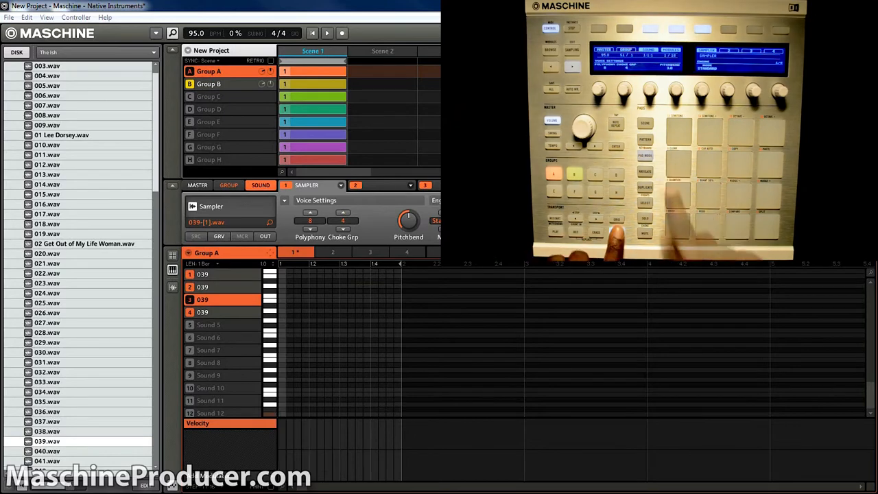
Load 039.wav onto Sound 1 of Group B and set Slice mode Split with 4 slices.
click(210, 83)
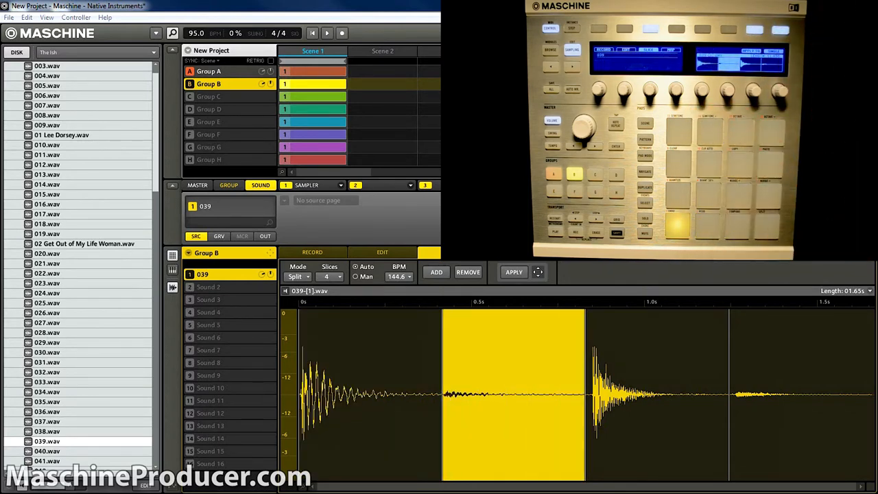
Drag single 039-[1] slices onto Sound slots 2, 3 and 4 of Group B.
click(513, 271)
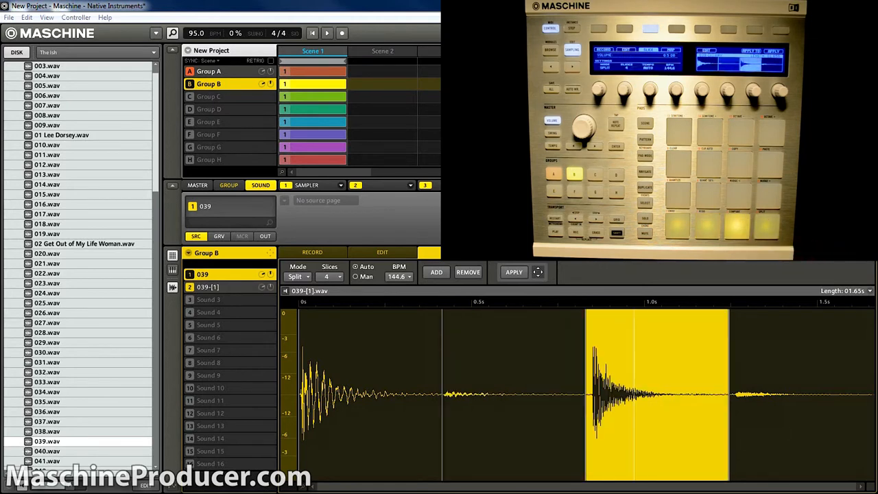
click(513, 271)
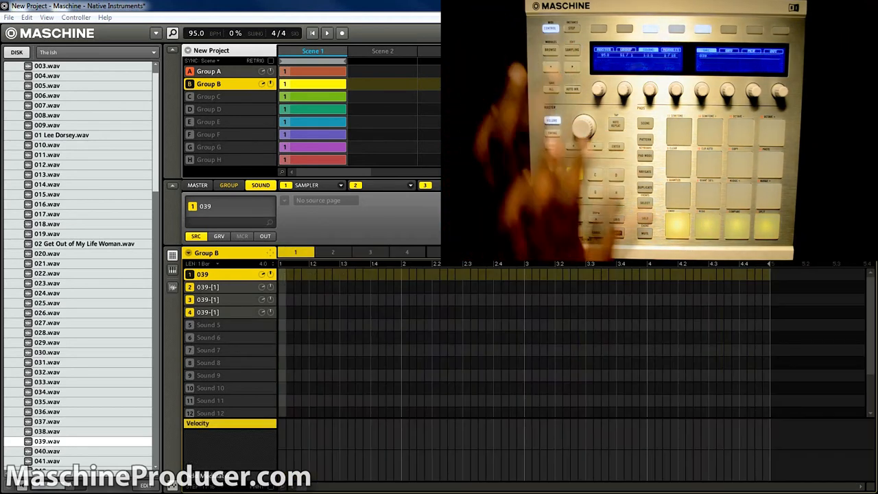
Set the Choke Grp, enable quantize and record pads 2–3 into Group B's pattern.
click(213, 313)
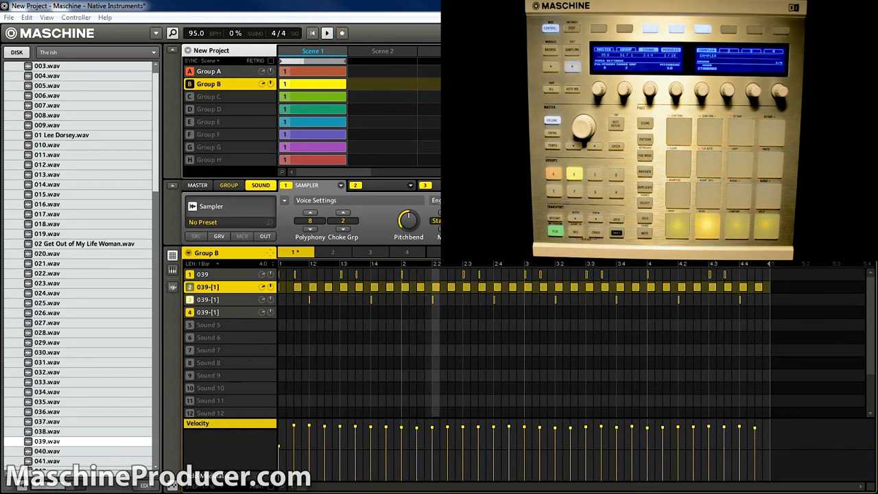
click(208, 299)
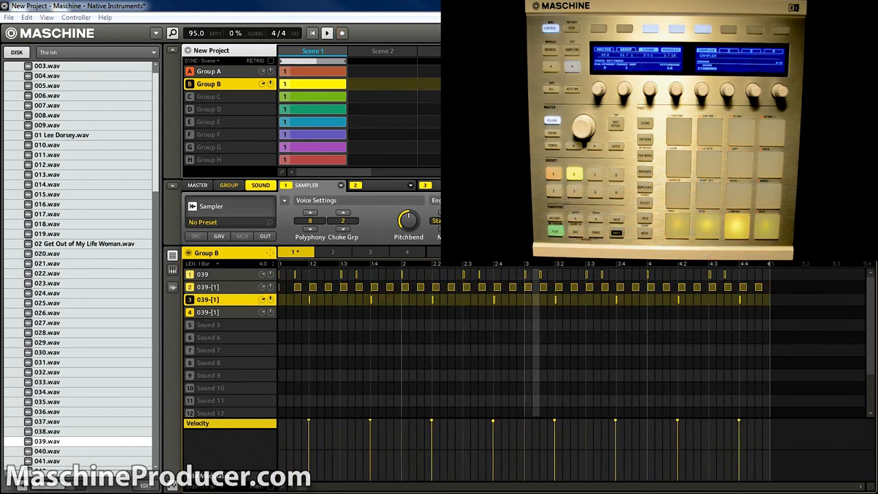